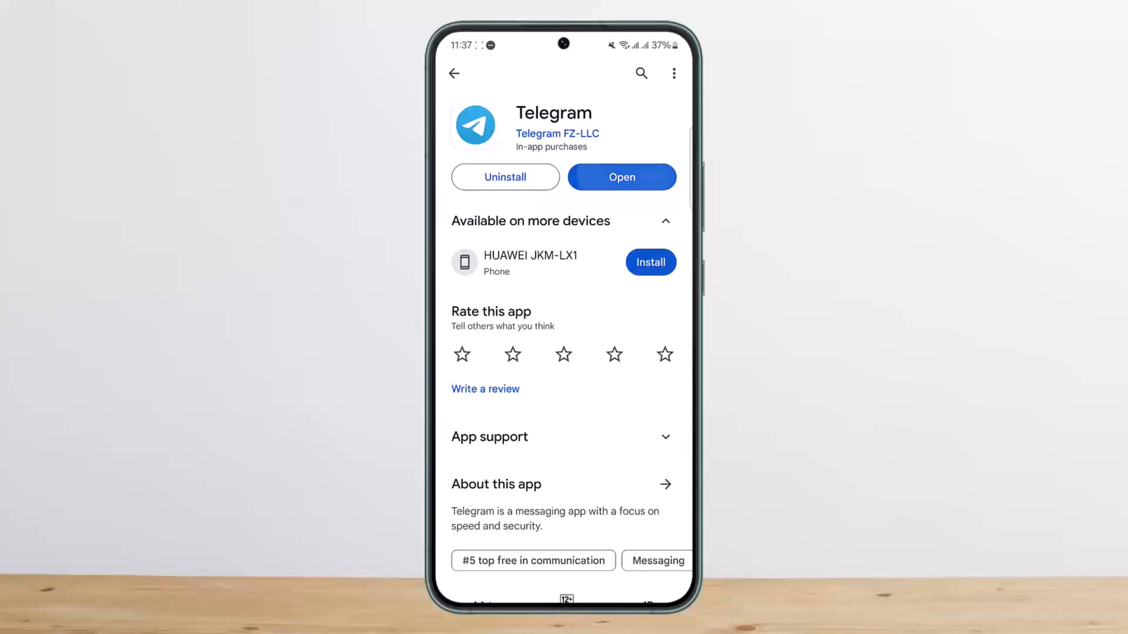
Launch Telegram from its Google Play Store page so the chat list appears.
{"action": "left_click", "coordinate": [620, 178]}
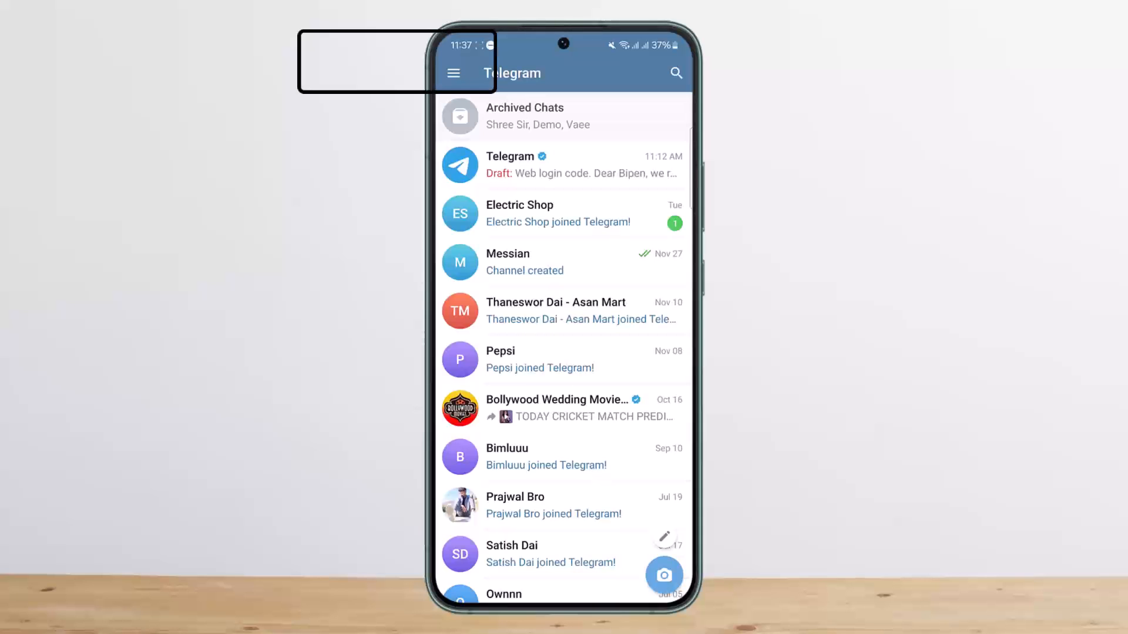
Navigate from the side menu through Settings to the Data and Storage page.
{"action": "left_click", "coordinate": [454, 73]}
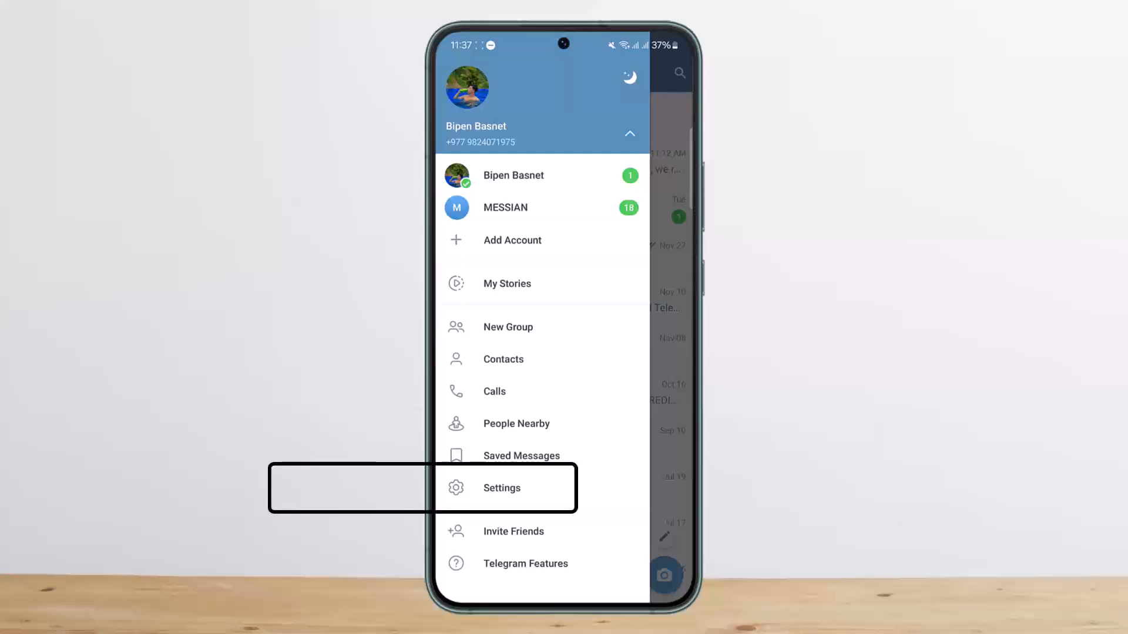
{"action": "left_click", "coordinate": [502, 488]}
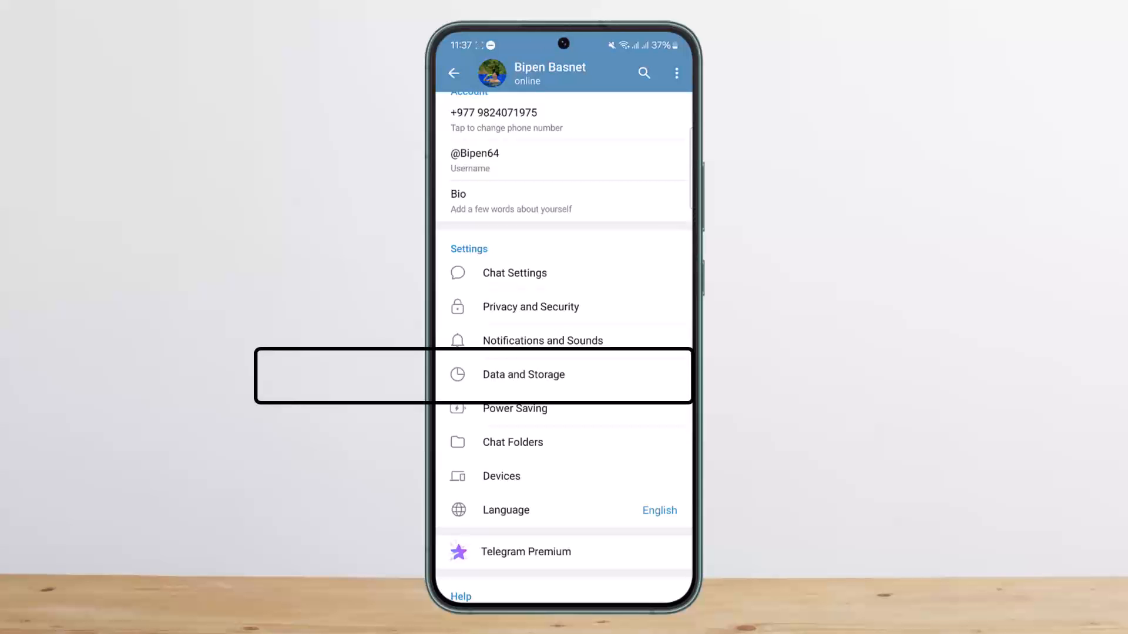
{"action": "left_click", "coordinate": [524, 373]}
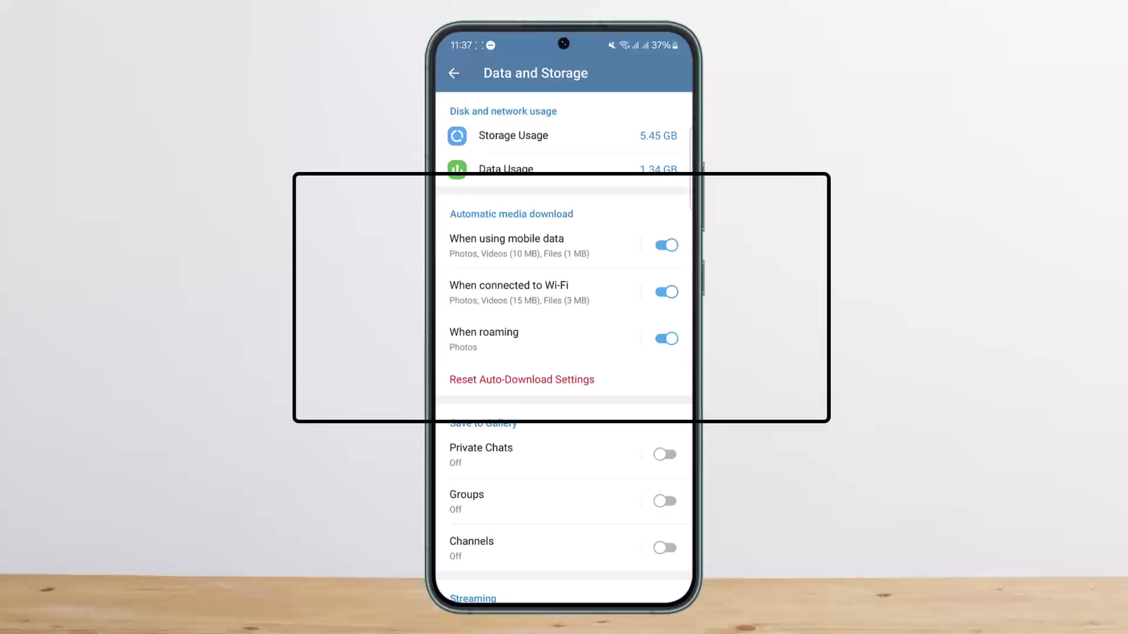
{"action": "left_click", "coordinate": [663, 245]}
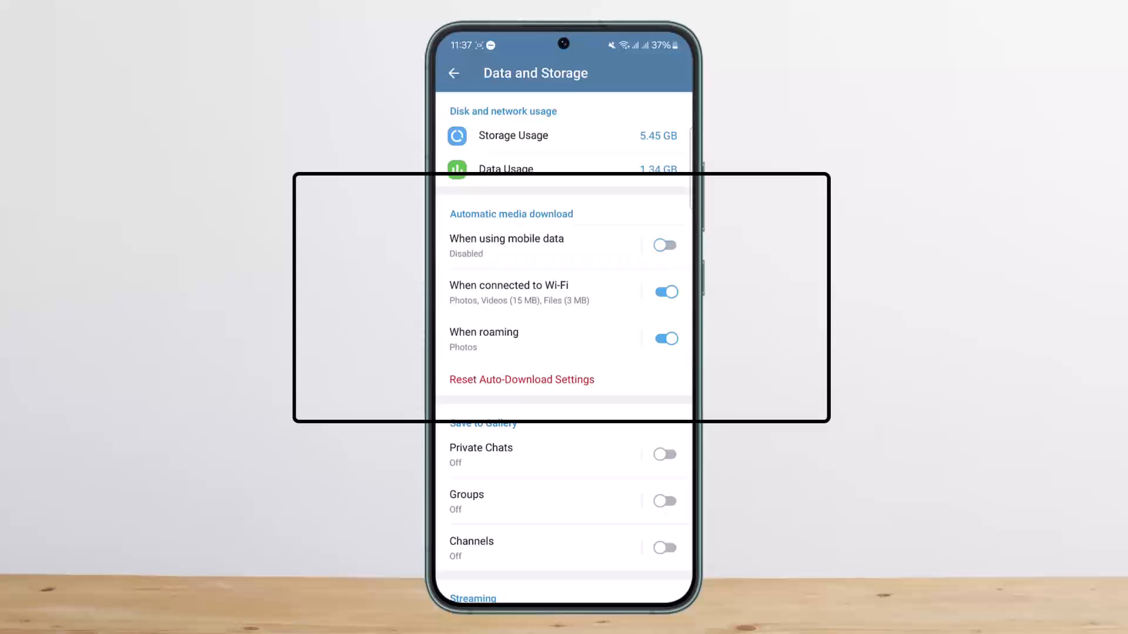
{"action": "left_click", "coordinate": [662, 245]}
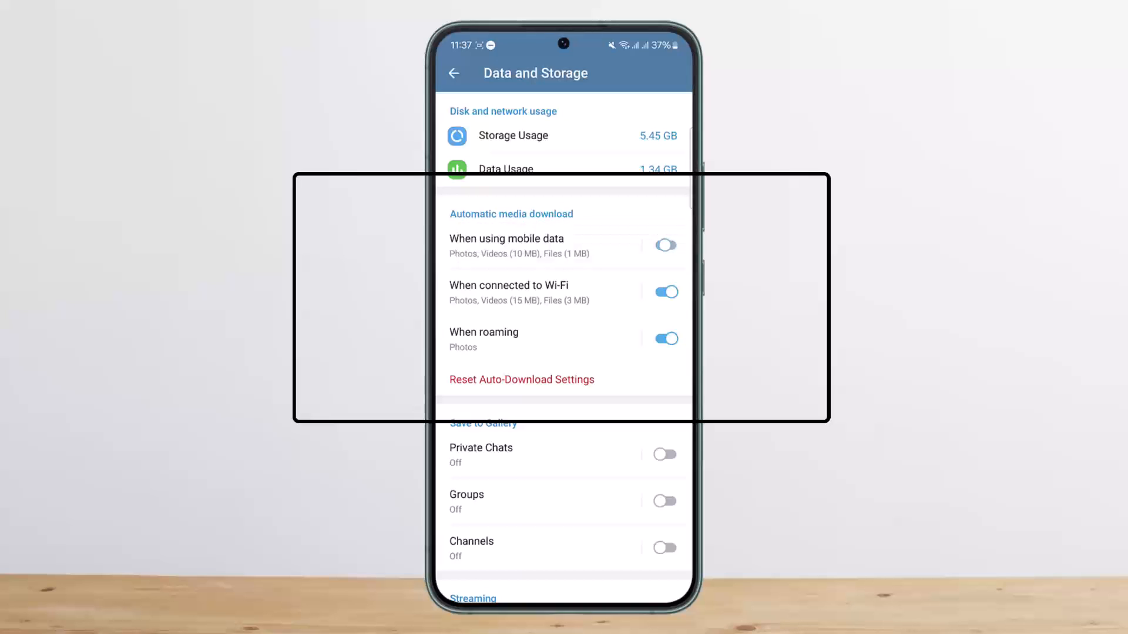
{"action": "left_click", "coordinate": [665, 244]}
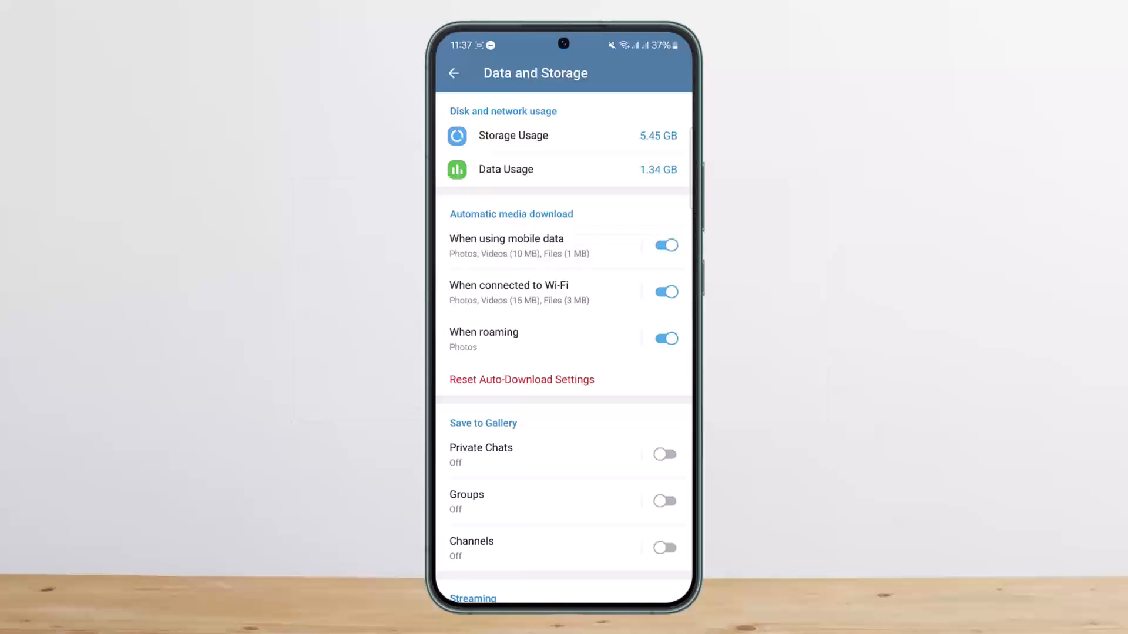
{"action": "left_click", "coordinate": [665, 291]}
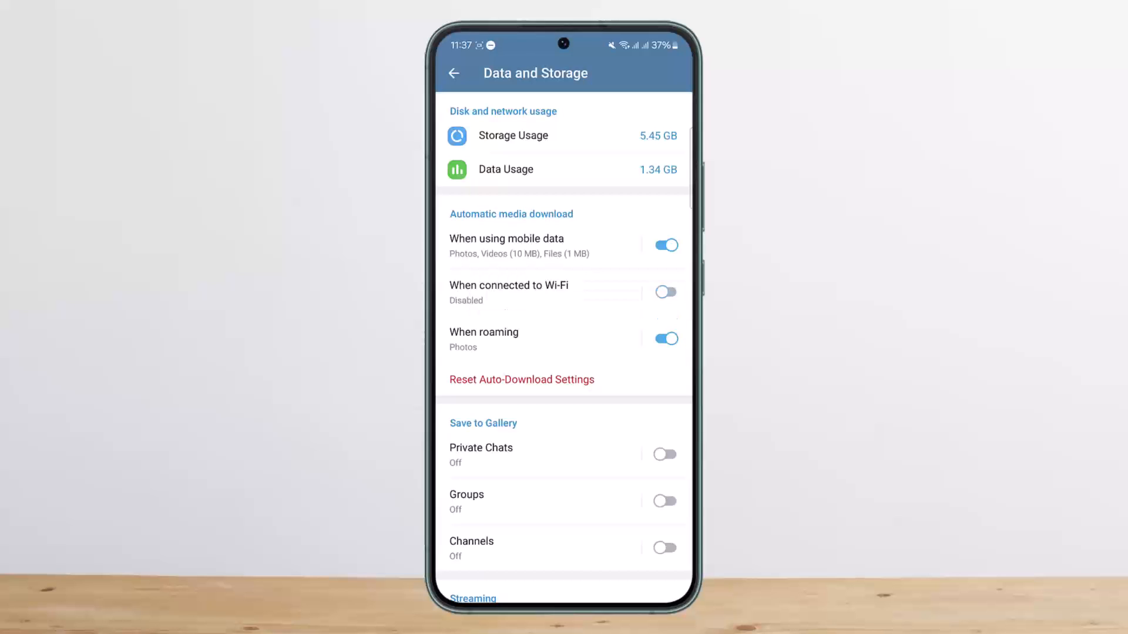
{"action": "left_click", "coordinate": [665, 291]}
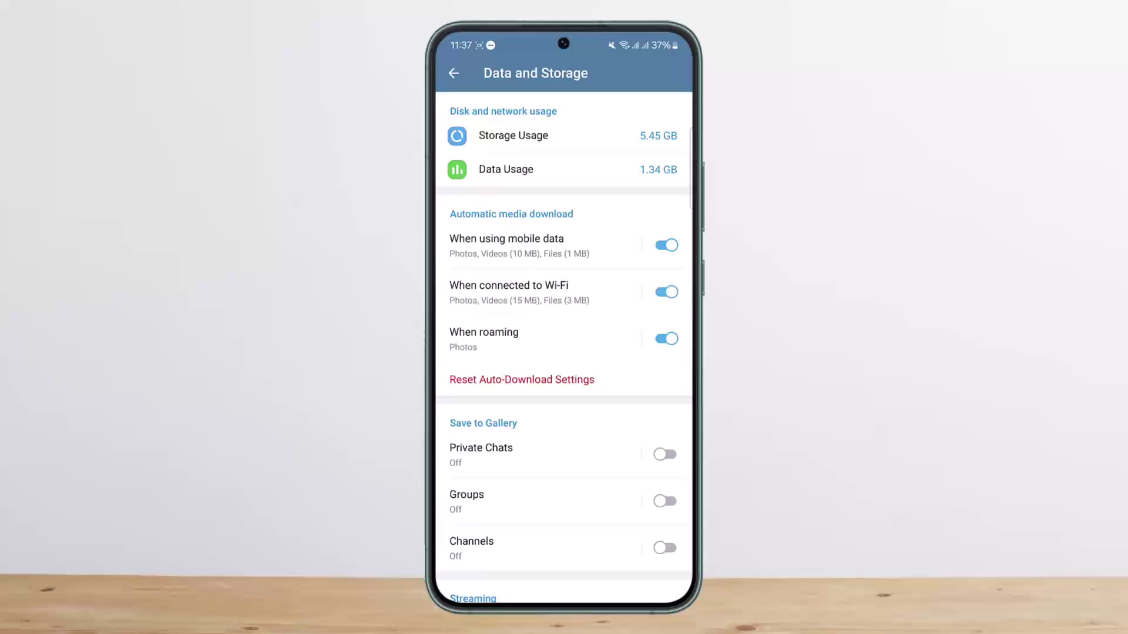